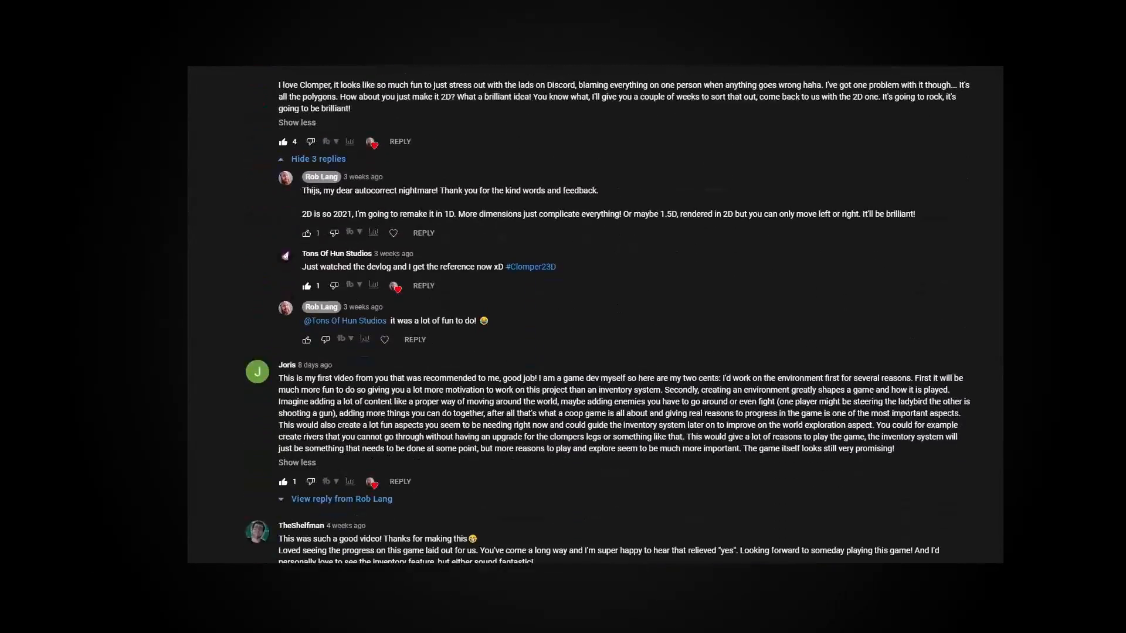
Write a foreach over cutUpMeshes creating tile GameObjects with a MeshFilter and worldMaterial renderer
scroll("down", 3)
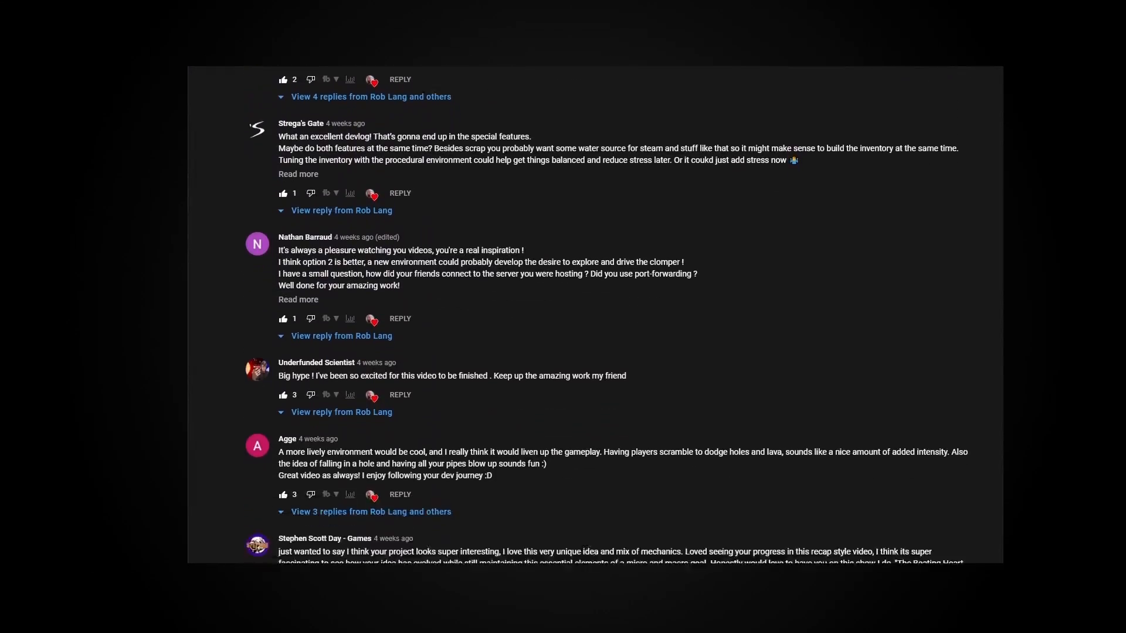
scroll("down", 3)
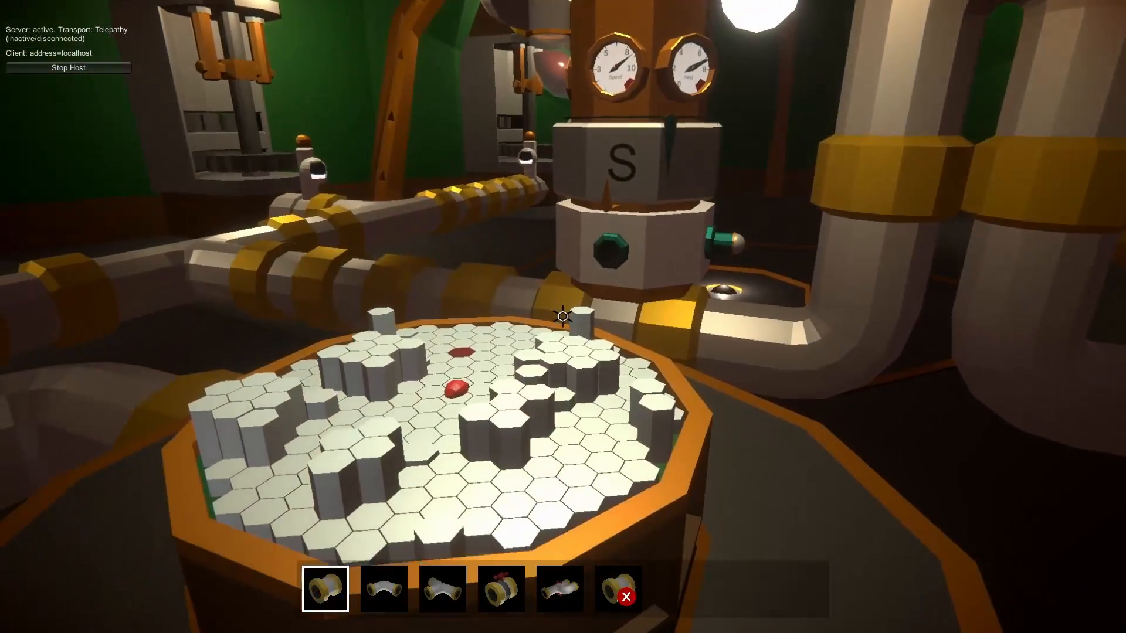
mouse_move(563, 316)
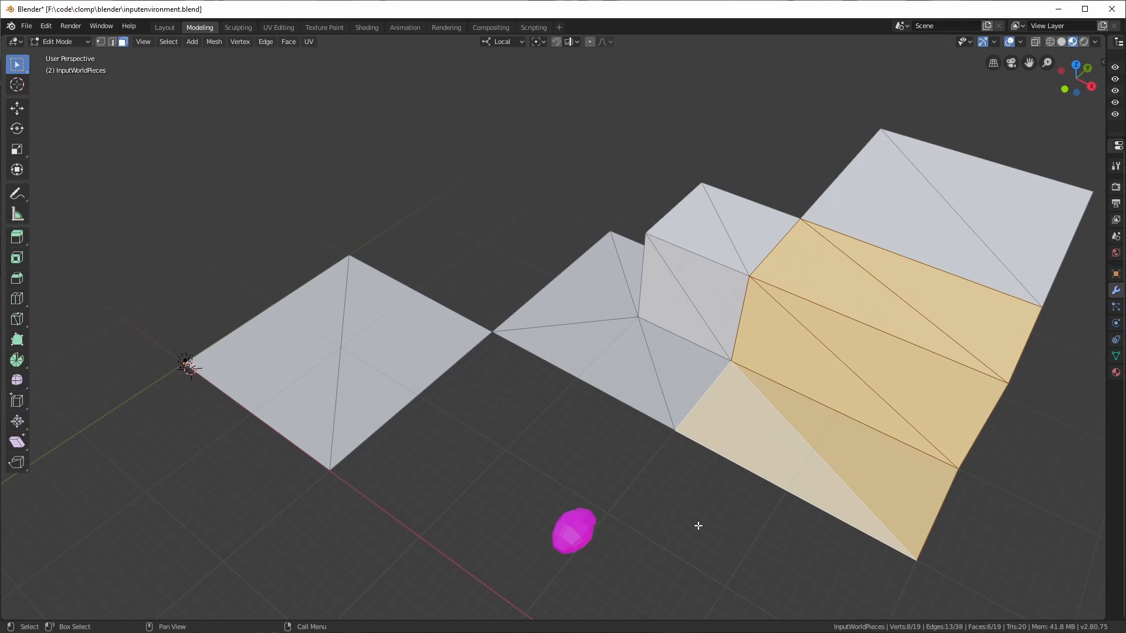
left_click(743, 240)
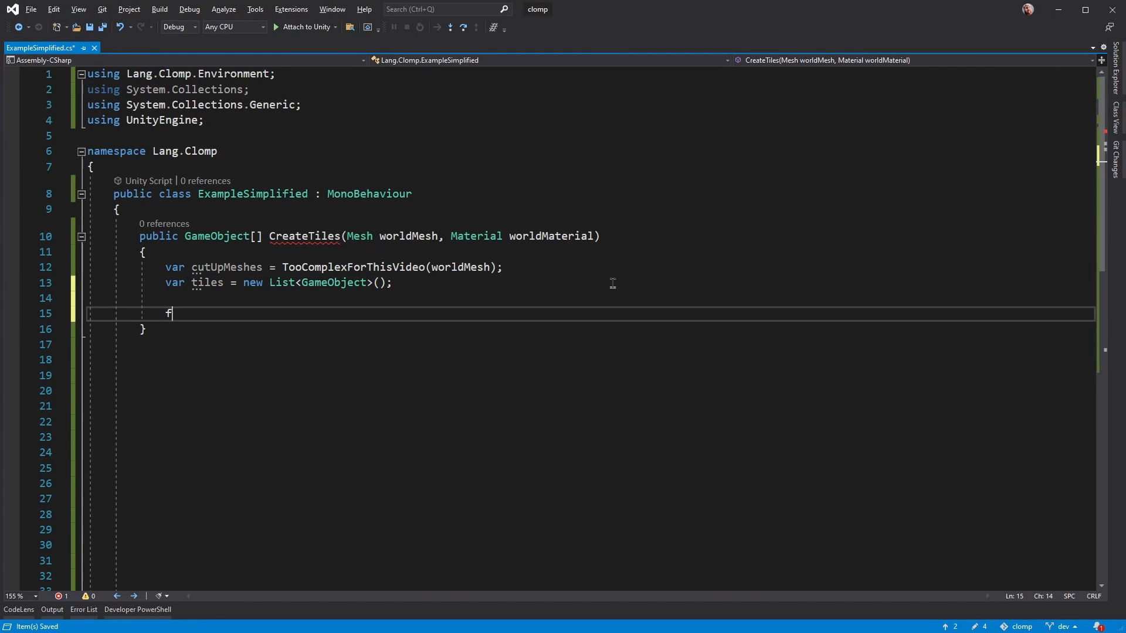
type("oreach(var tileMesh in cutUpMeshes)")
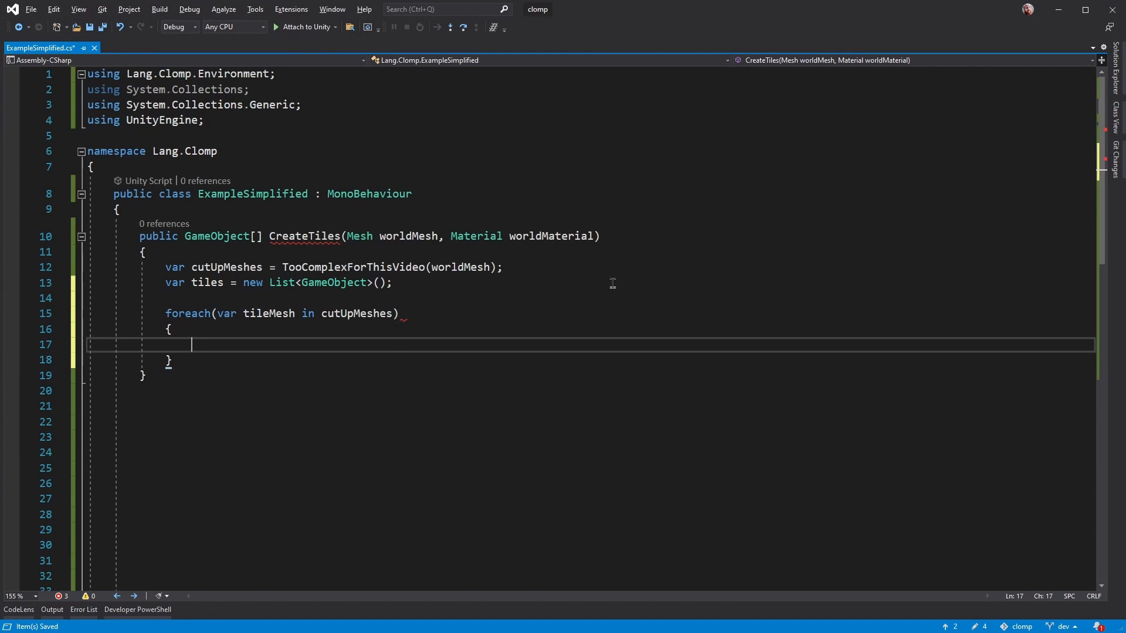
type("var tile = new GameObject();")
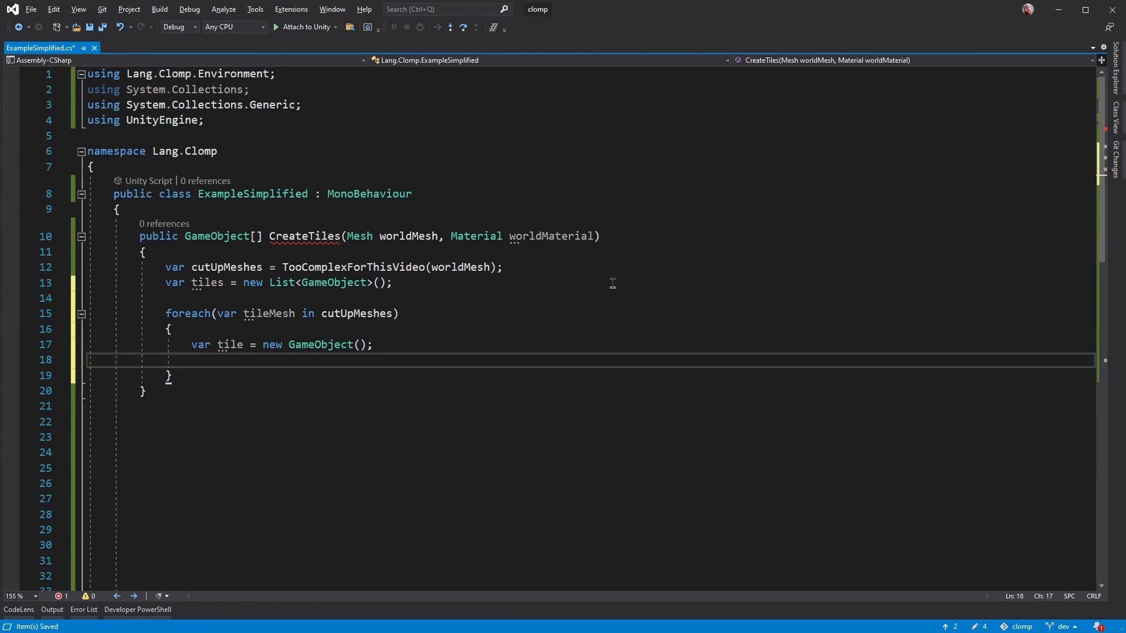
type("tile.AddComponent<MeshFilter>().mesh = tileMesh.Mesh;")
type("tile.AddComponent<MeshRenderer>")
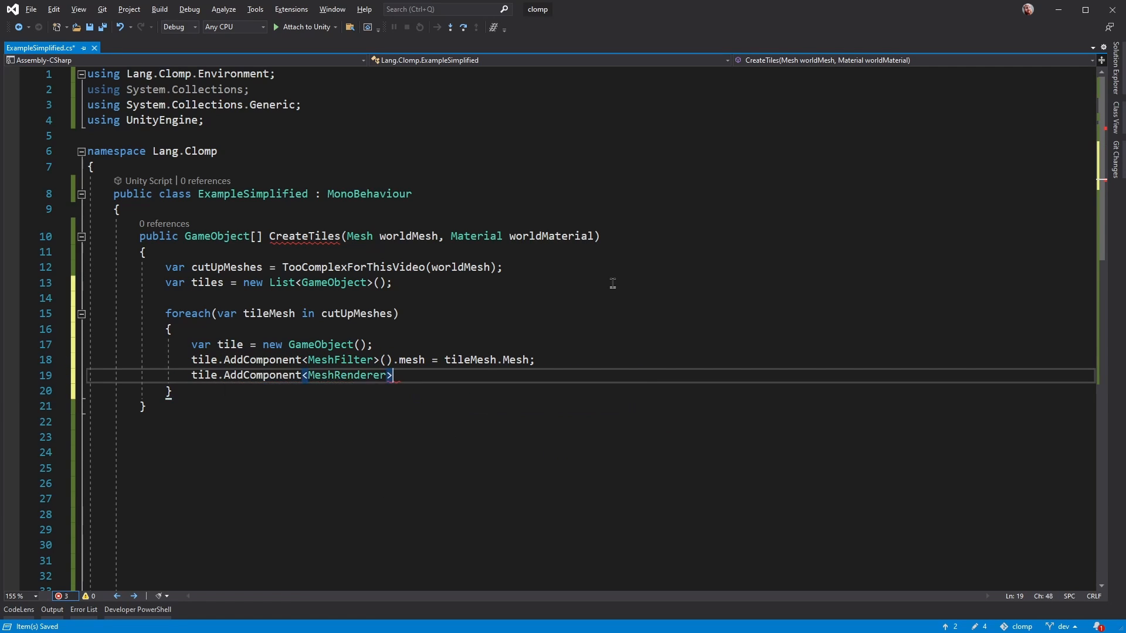
type("().material = worldMaterial")
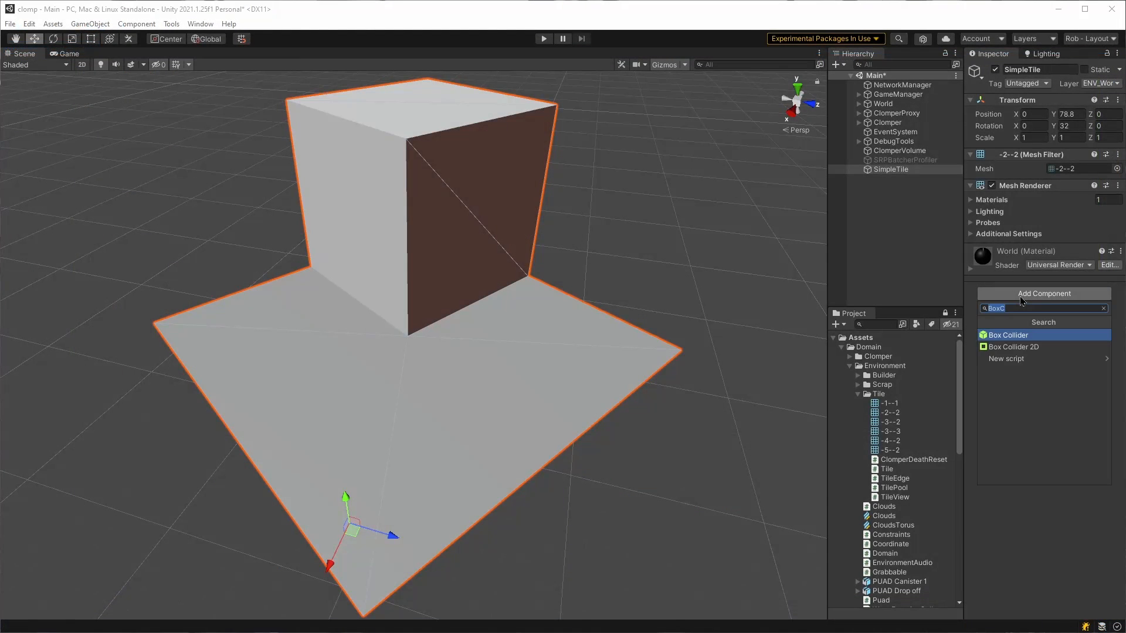
Add a Box Collider component to the SimpleTile object
left_click(1007, 334)
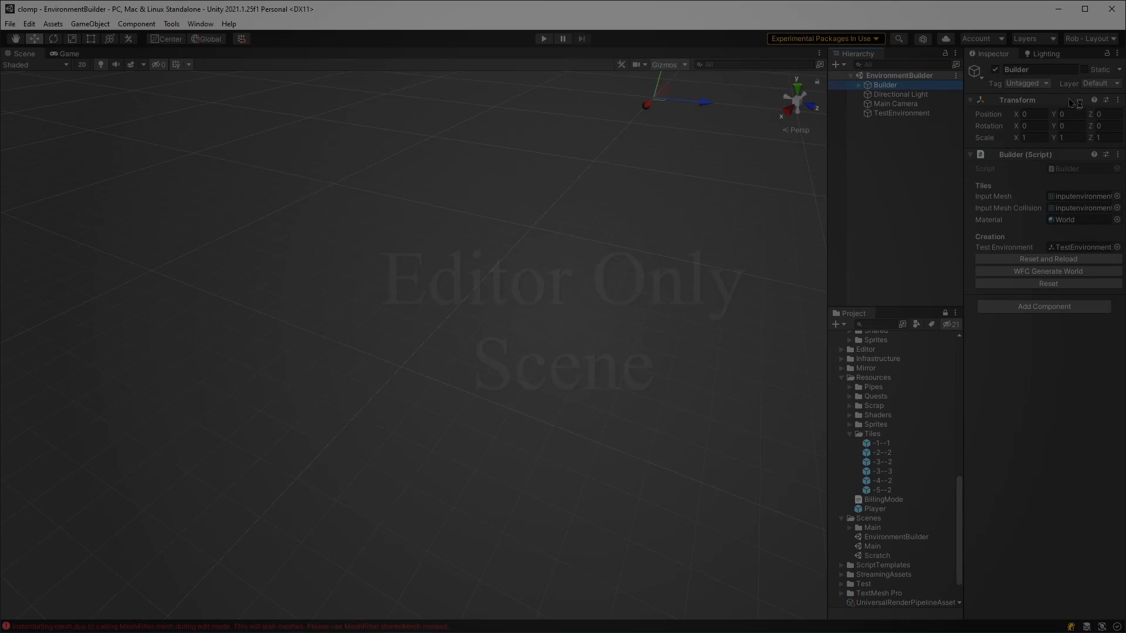
Lay out all rotated tile variants and inspect a crevasse tile's death reset trigger
left_click(1046, 271)
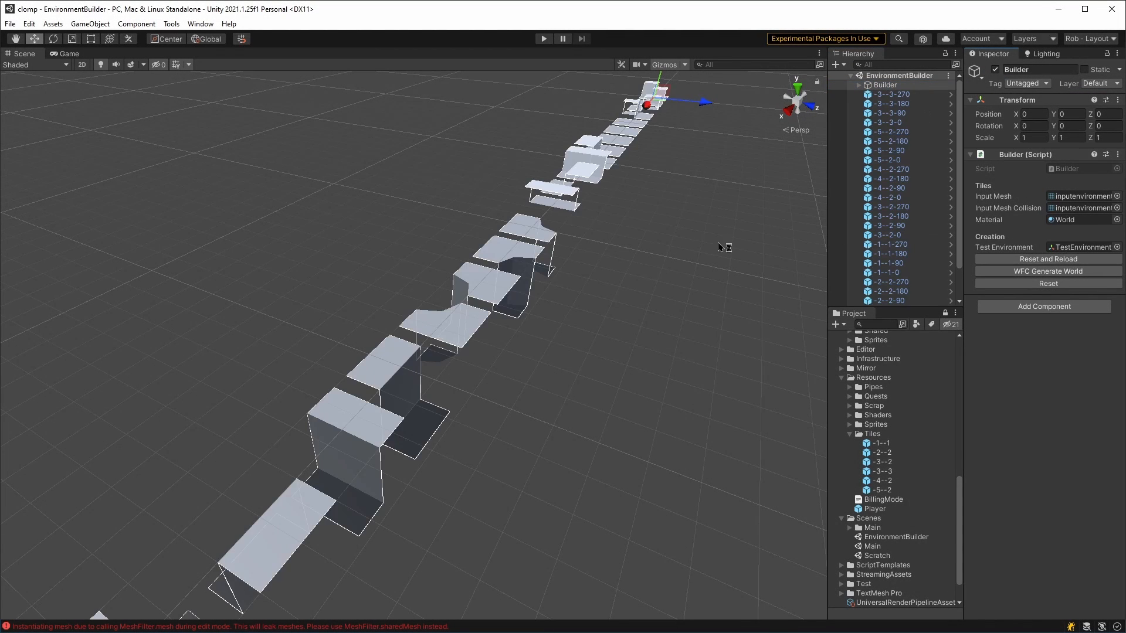
left_click(890, 224)
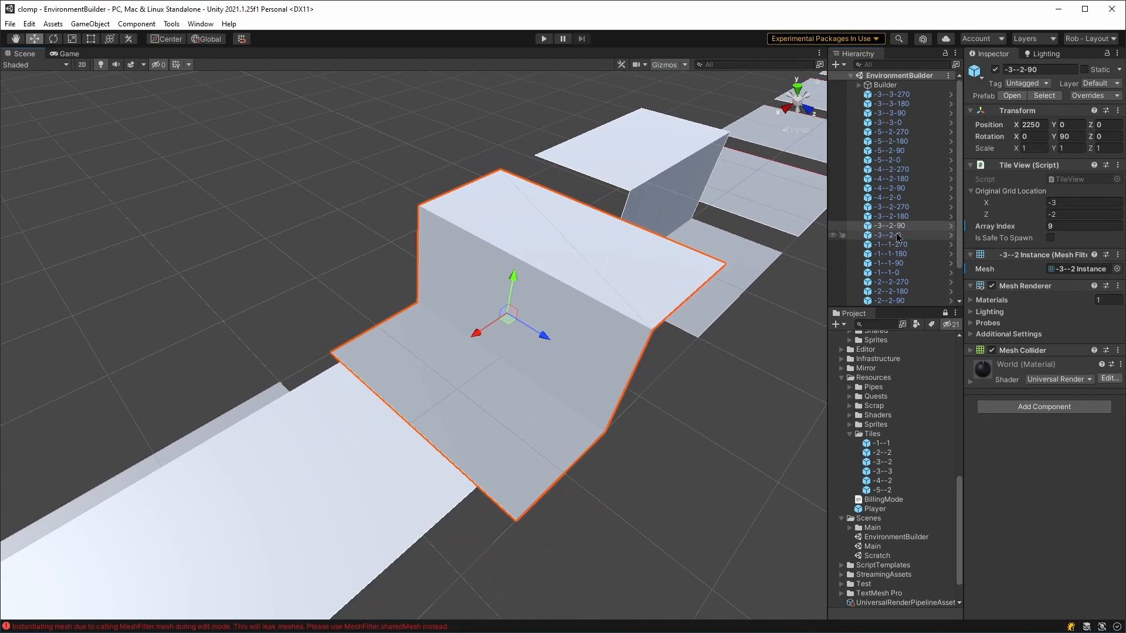
left_click(888, 168)
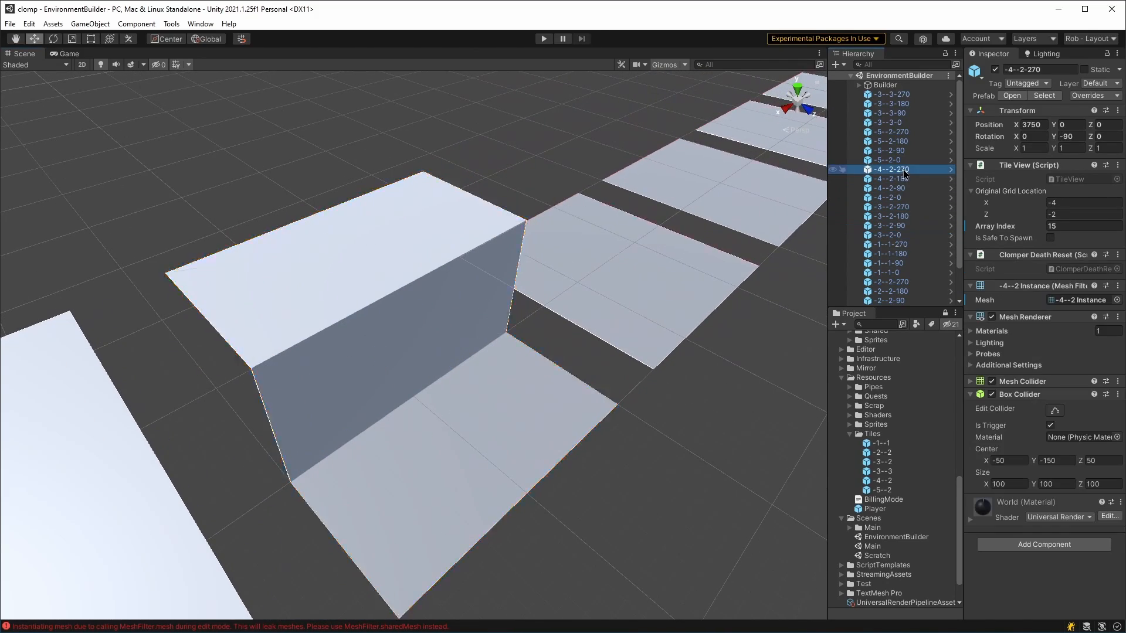
Generate several WFC tile worlds with crevasses and raised blocks
left_click(1047, 271)
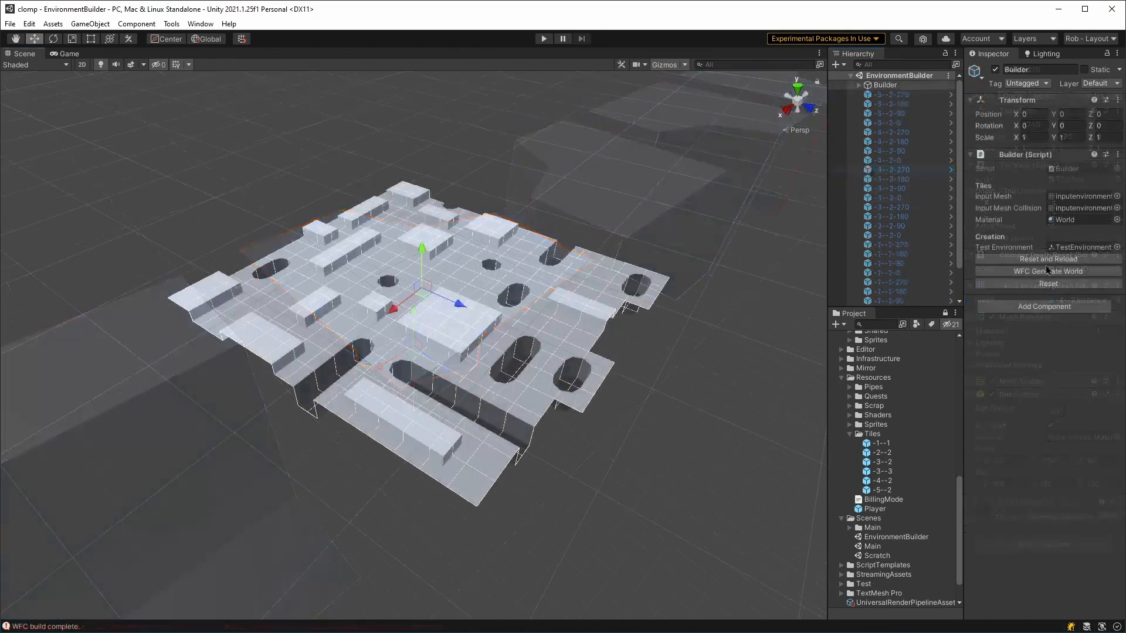
left_click(1048, 271)
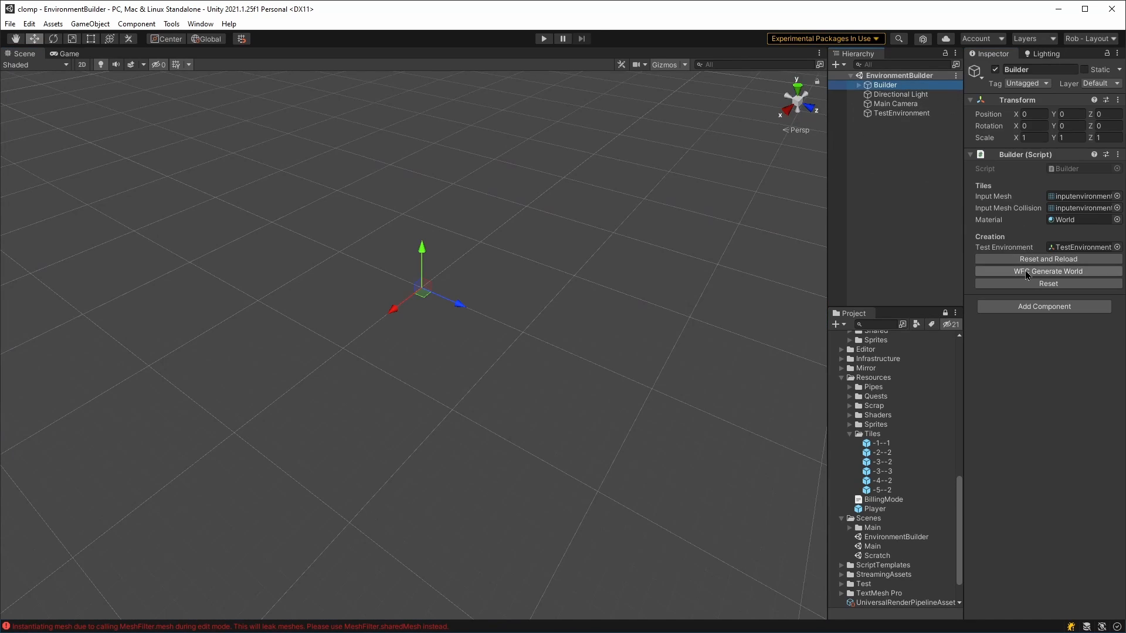
left_click(1047, 272)
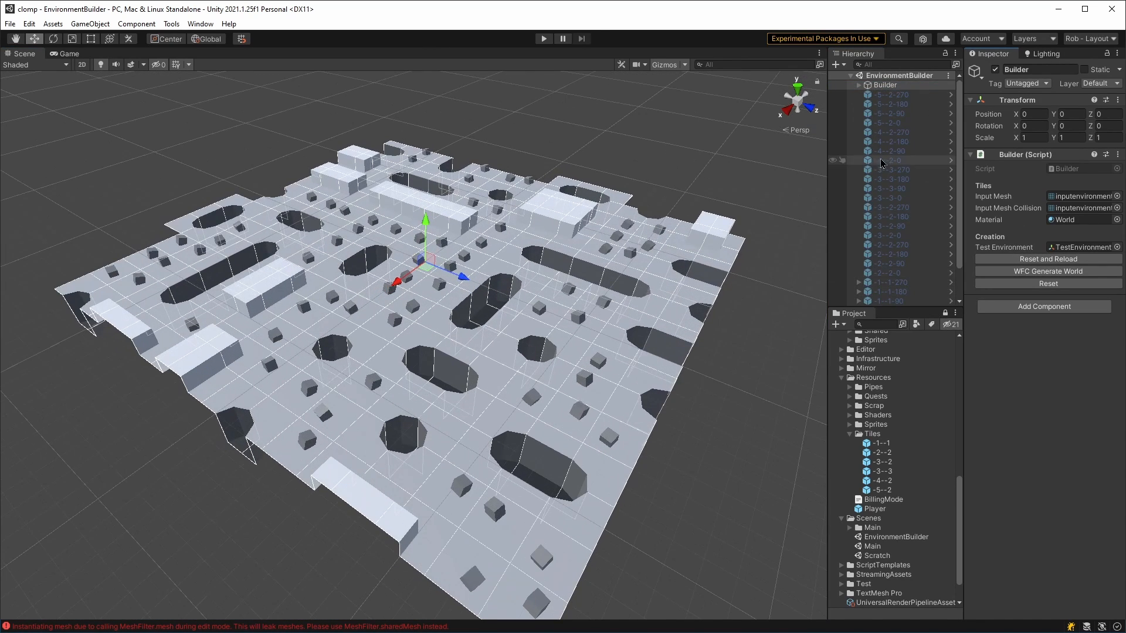
left_click(1046, 271)
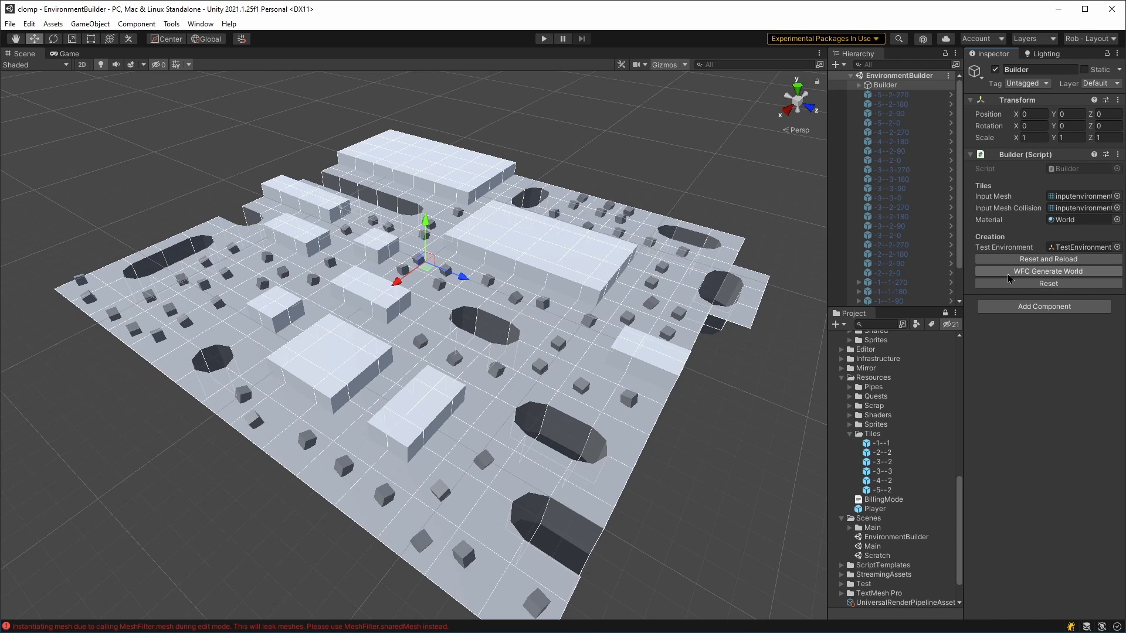
left_click(543, 38)
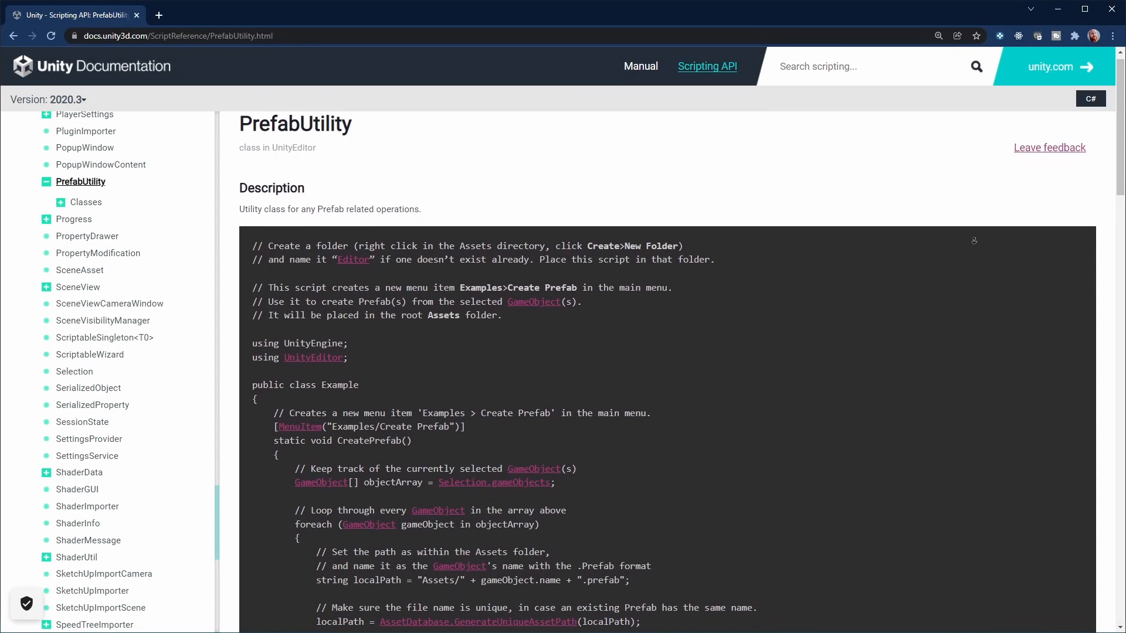
Scroll through the PrefabUtility reference's create-prefab example script
scroll("down", 3)
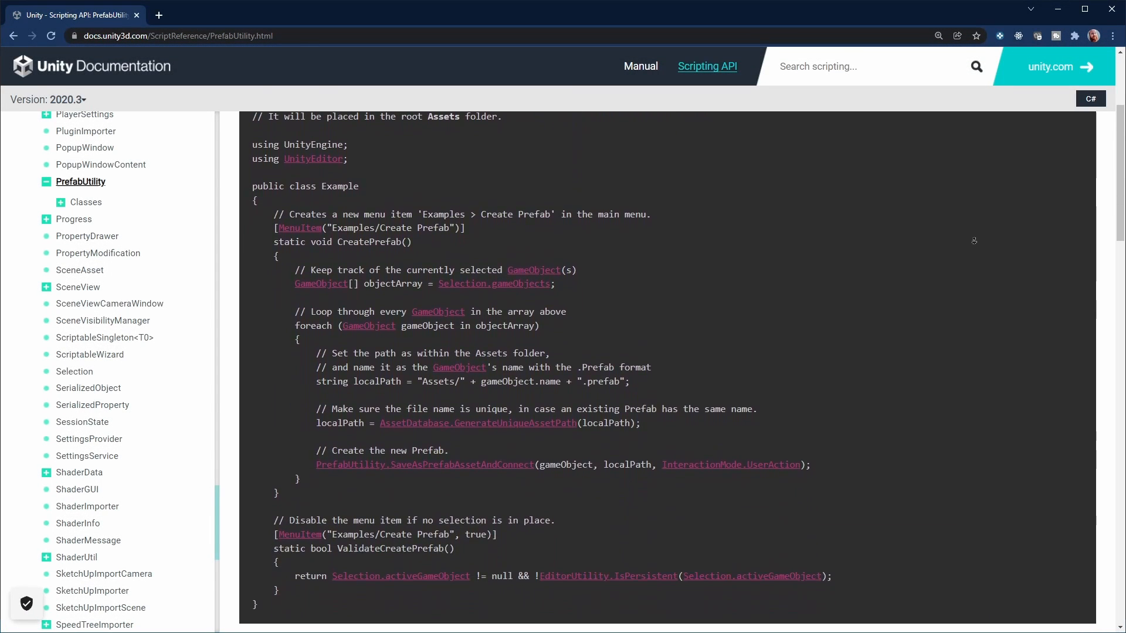
scroll("down", 3)
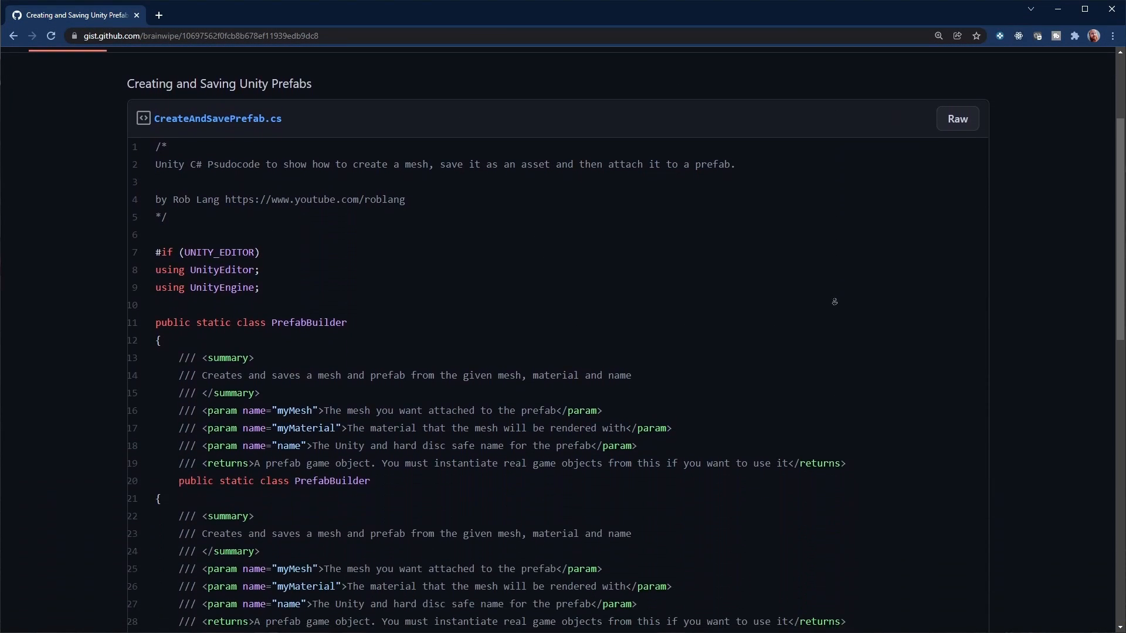
Scroll the CreateAndSavePrefab.cs gist to the CreatePrefabFrom method
scroll("down", 3)
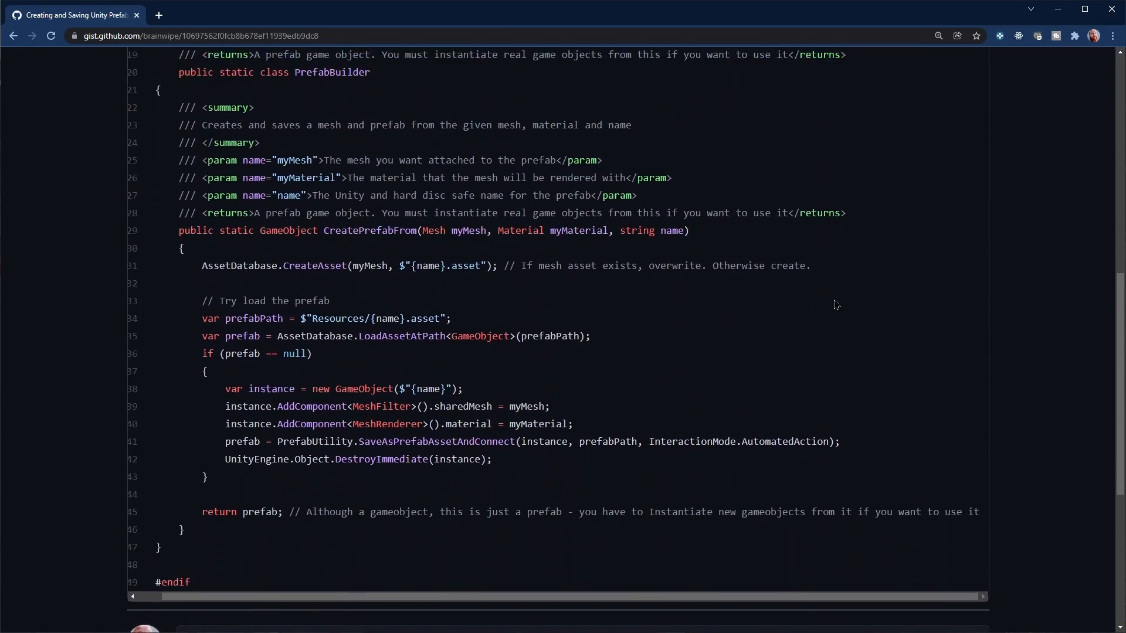
scroll("up", 3)
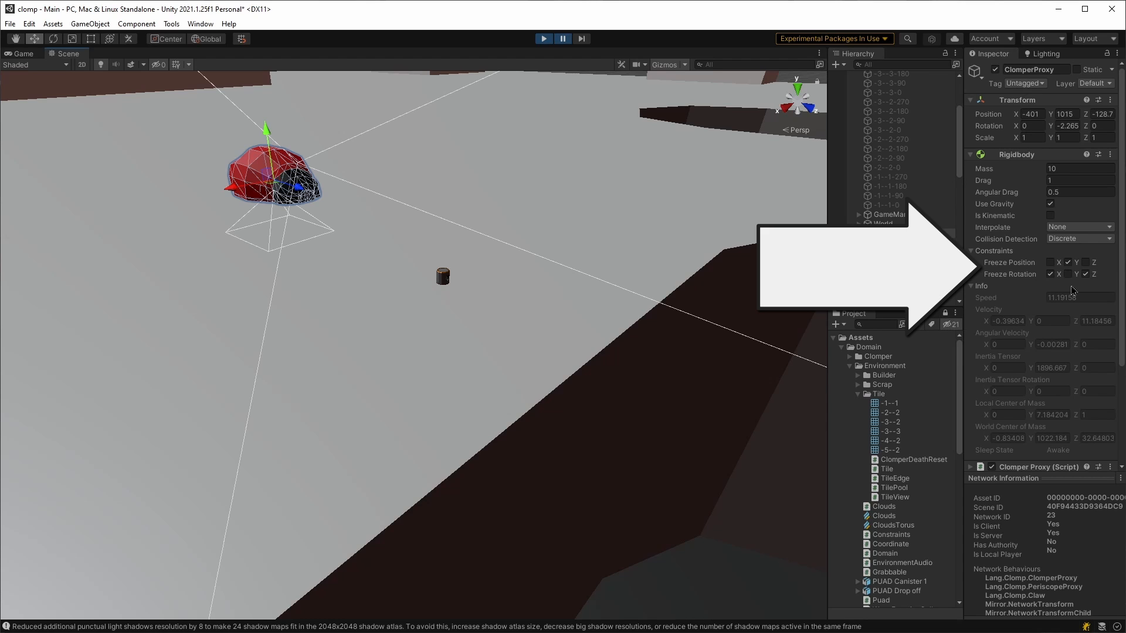
Untick ClomperProxy's Rigidbody Freeze Position and Freeze Rotation constraints during play
left_click(859, 232)
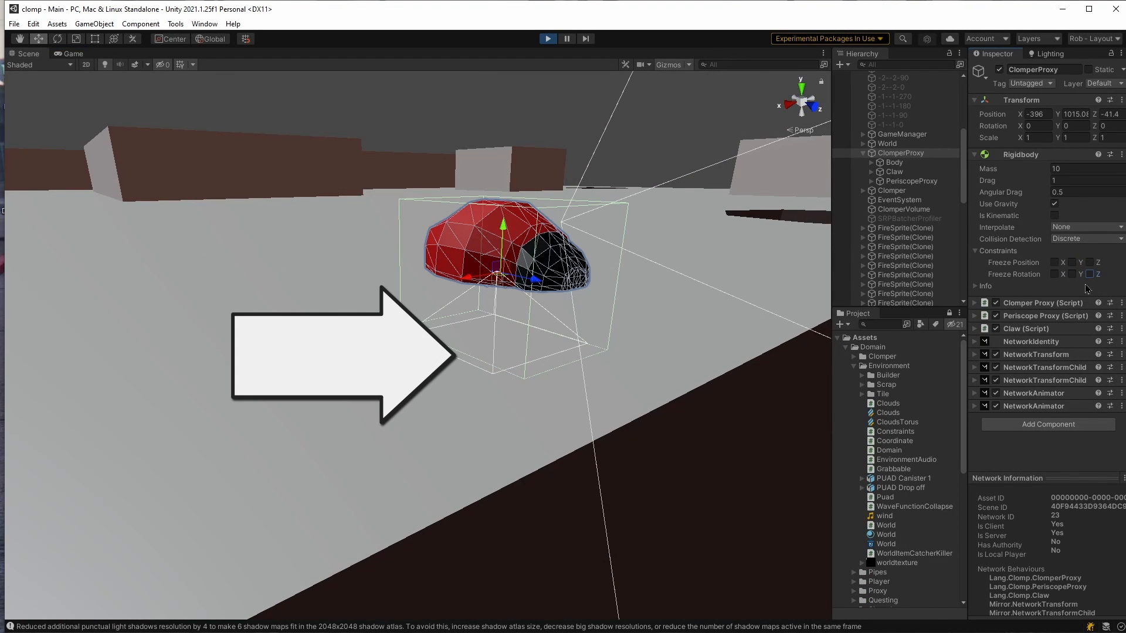
Show the ClomperProxy physic material with its friction and bounciness in the Inspector
left_click(893, 162)
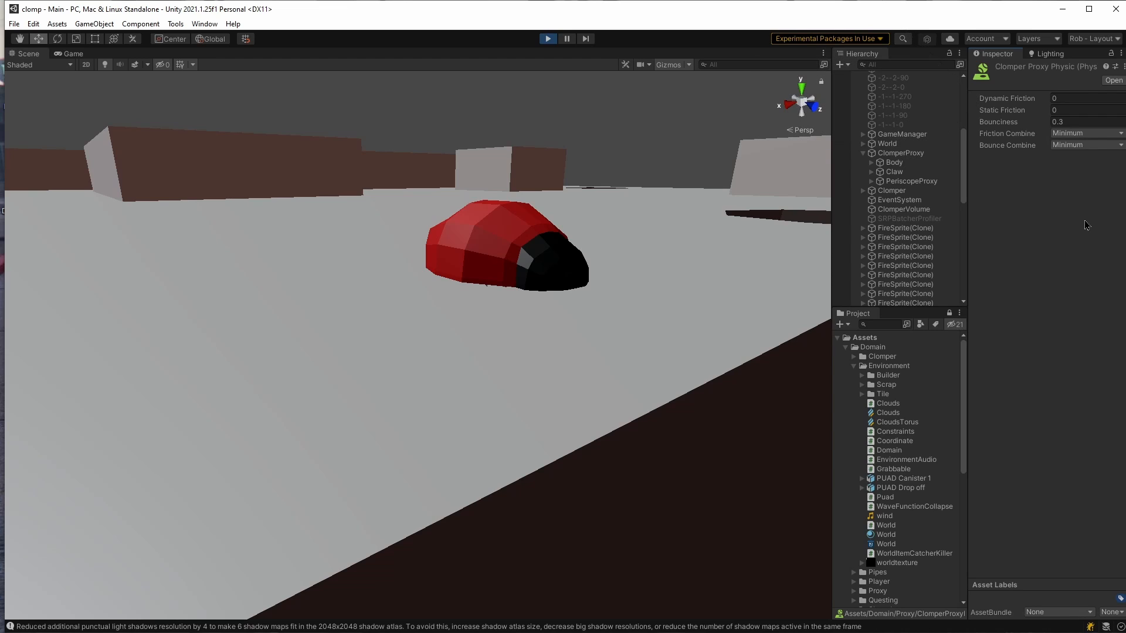
Edit the ClomperProxy physic material's Dynamic Friction value, checking Game and Scene views
left_click(543, 39)
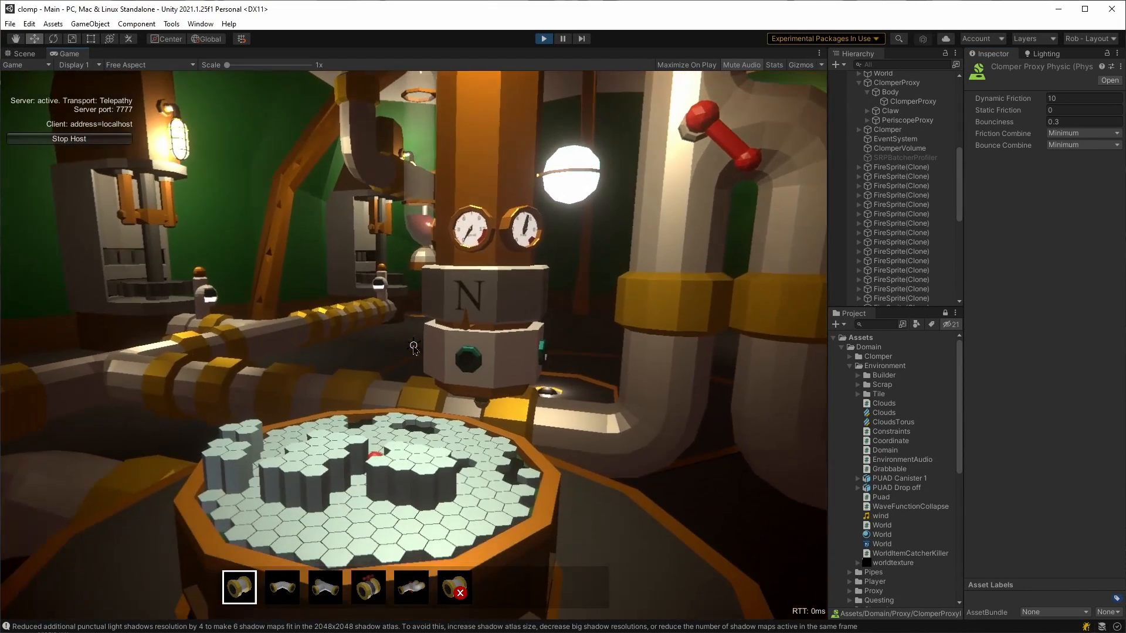
left_click(22, 53)
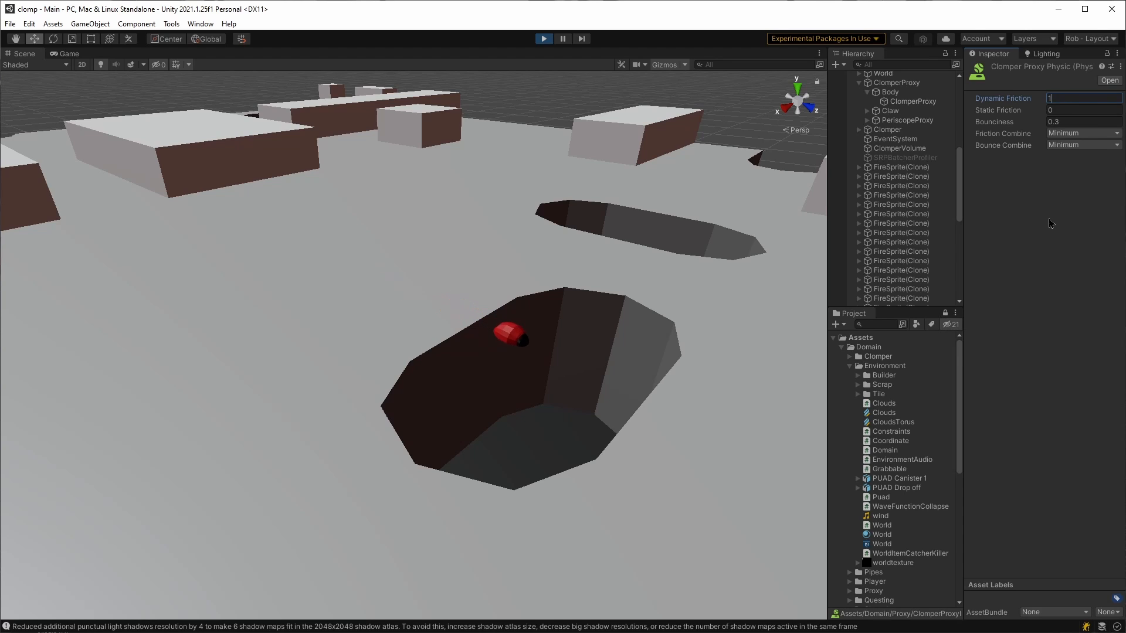
left_click(895, 252)
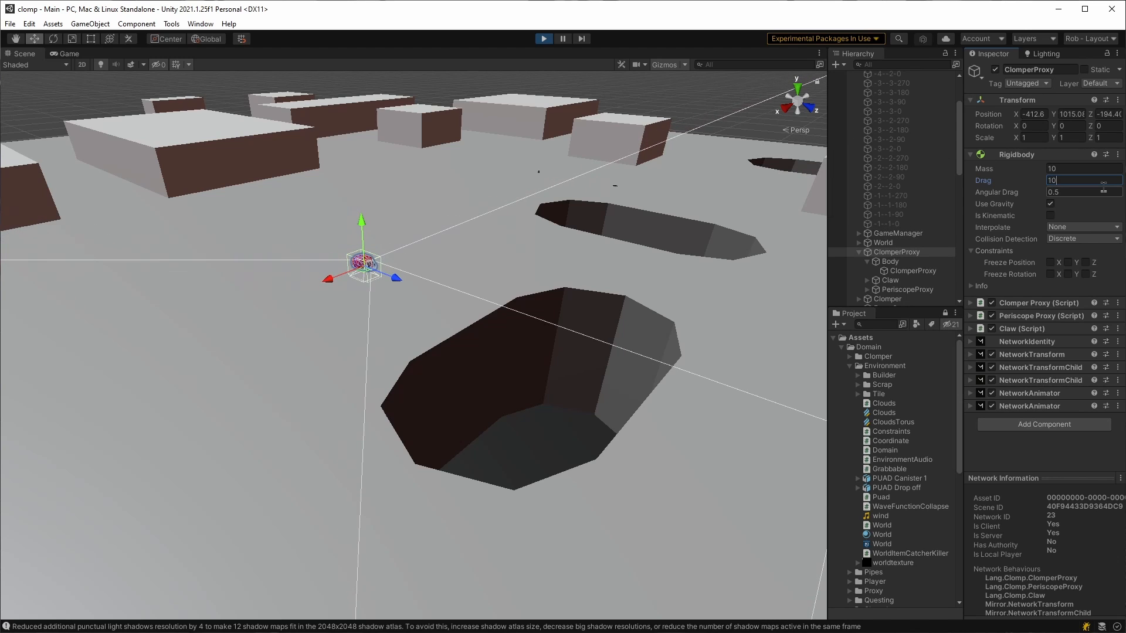
Set Rigidbody drag to 100, lift the clomper up, then restore drag to 10
type("100")
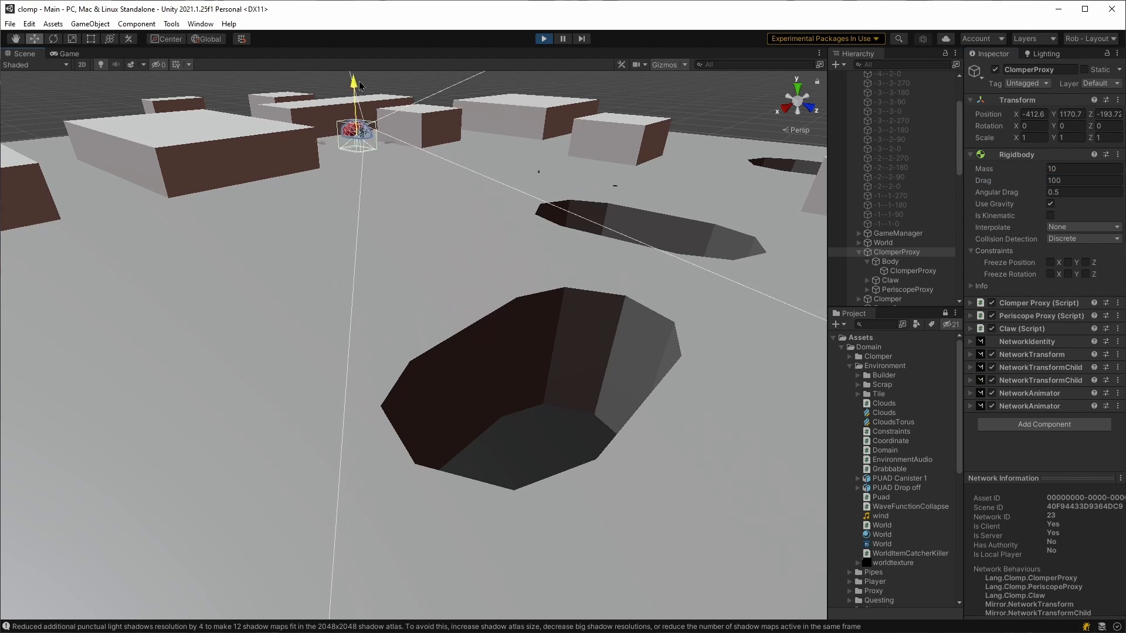
left_click_drag(355, 97, 353, 79)
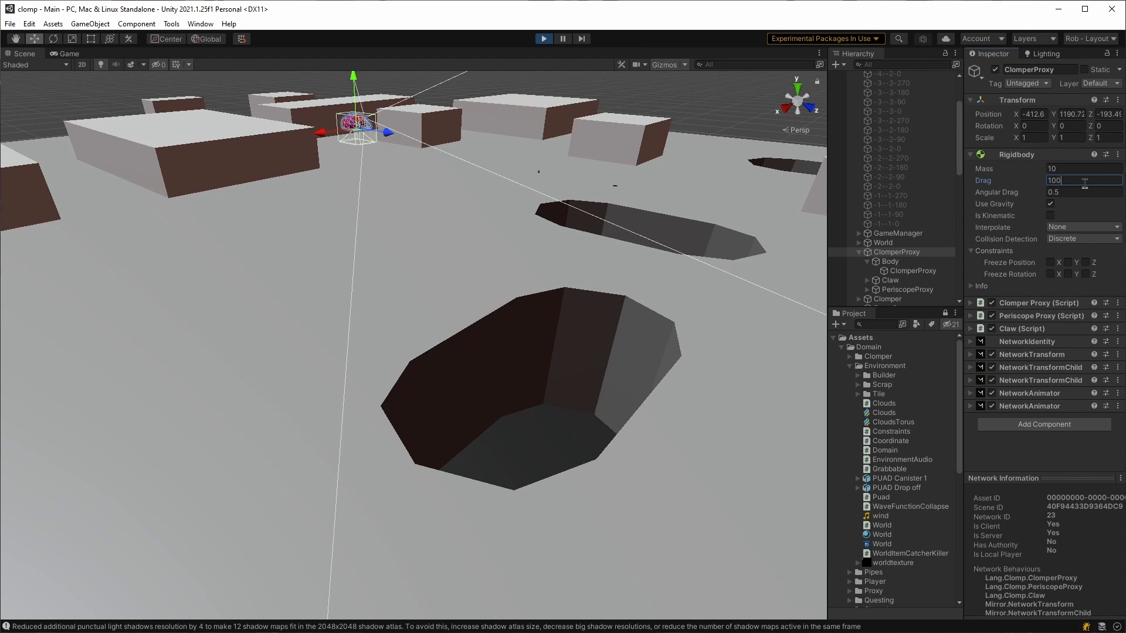
type("10")
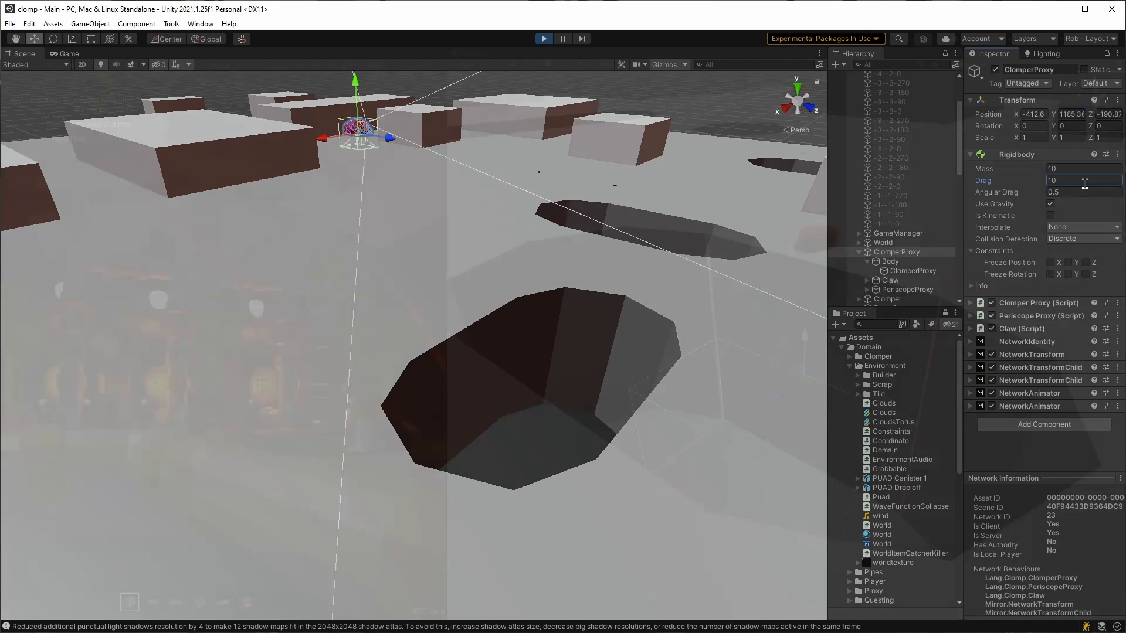
left_click(543, 38)
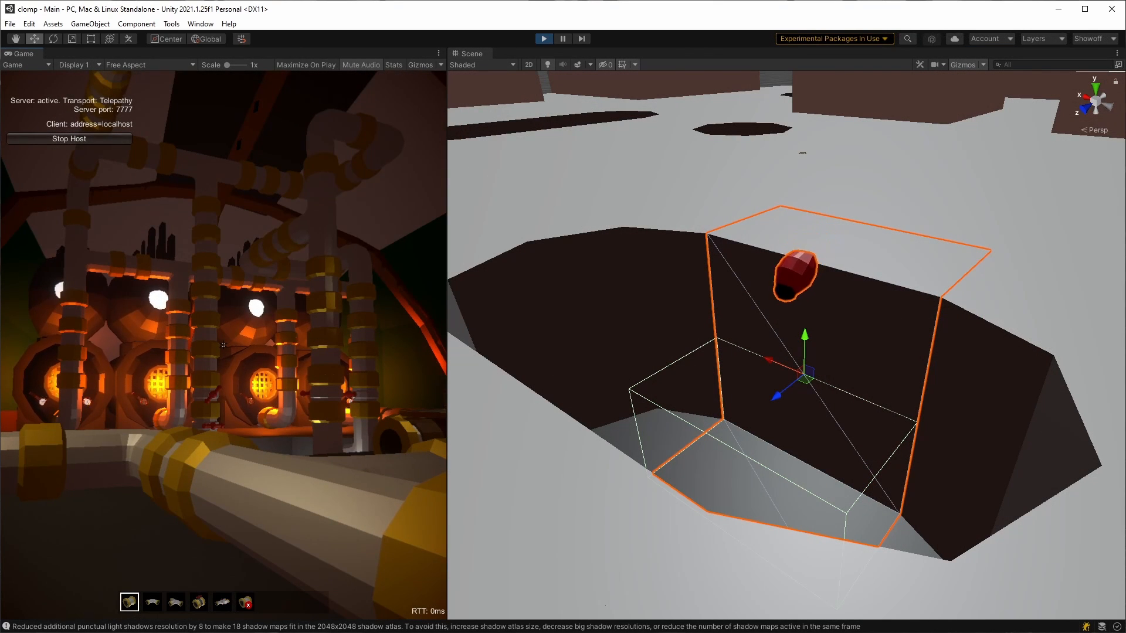